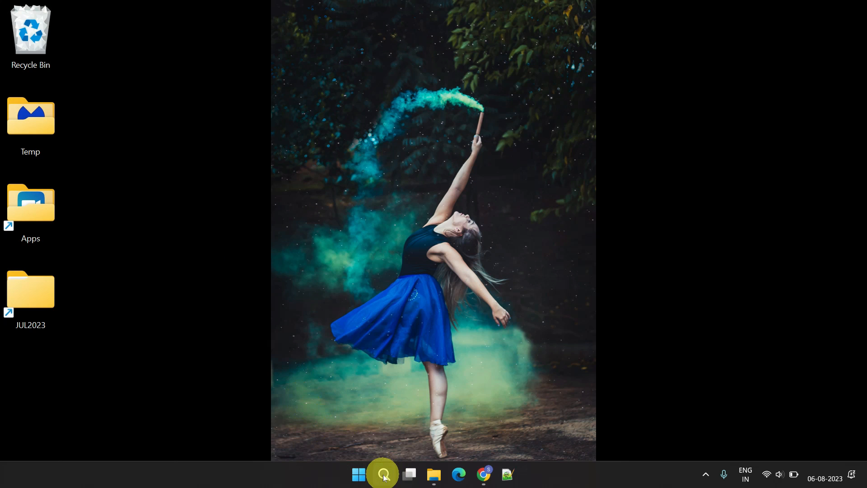
Step: Launch Command Prompt and enter 'wmic path softwarelicensingservice get OA3xOriginalProductKey'
{"action": "type", "text": "cmd"}
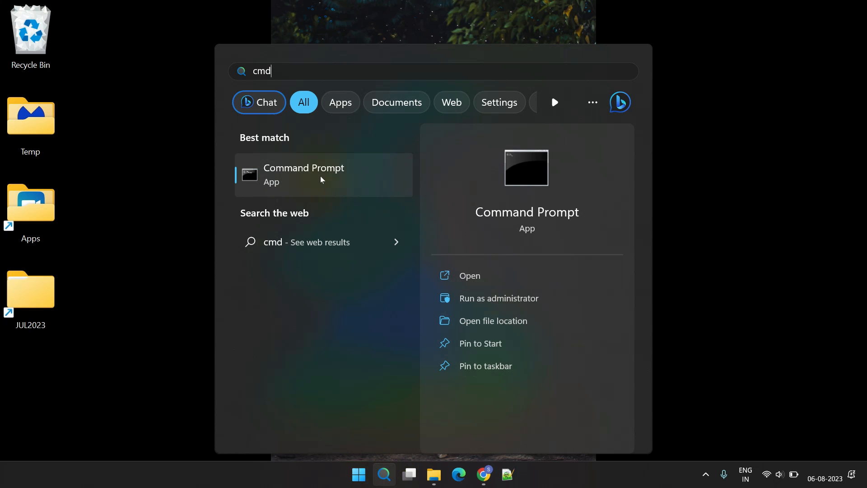
{"action": "left_click", "coordinate": [303, 175]}
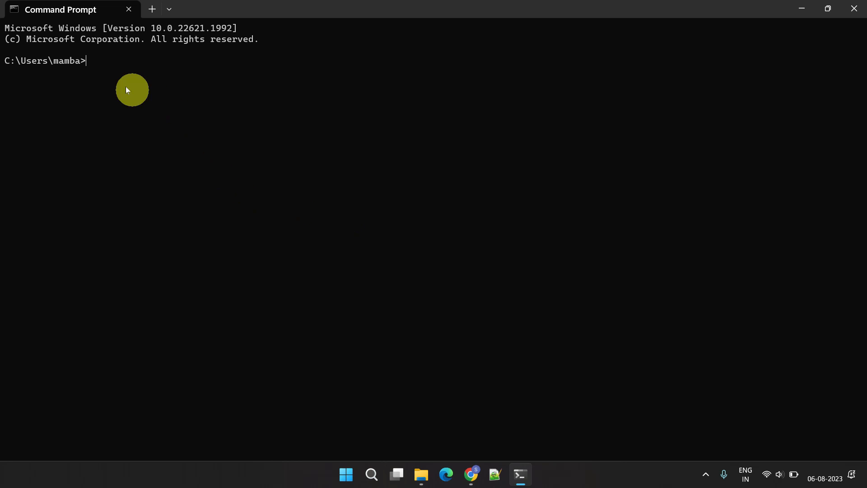
{"action": "type", "text": "wmic path softwarelicensingservice get OA3xOriginalProductKey"}
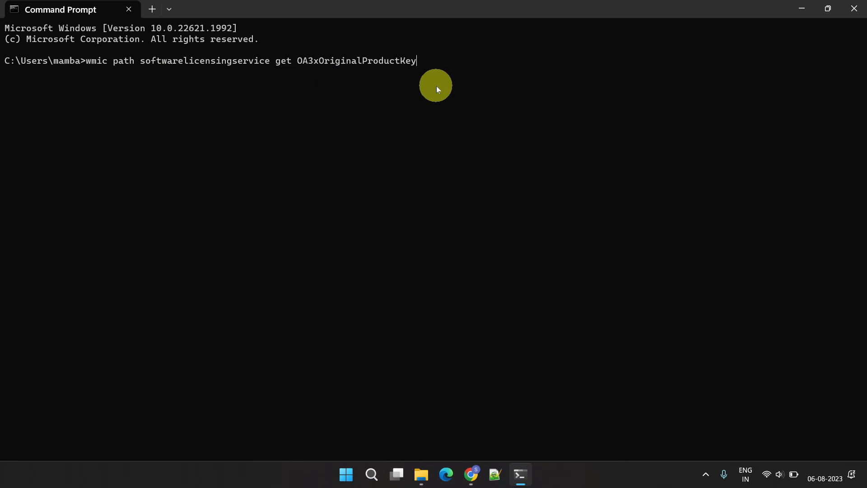
{"action": "mouse_move", "coordinate": [546, 187]}
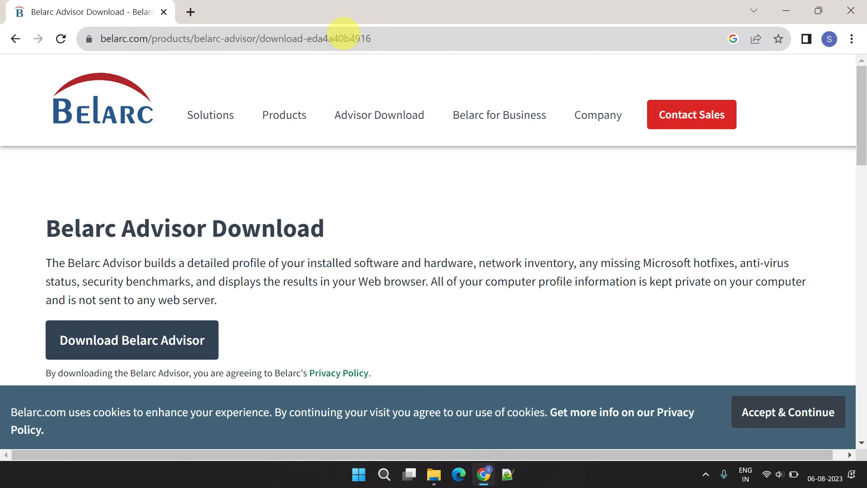
Step: Download Belarc Advisor from belarc.com and run its installer from the downloads bubble
{"action": "left_click", "coordinate": [132, 340]}
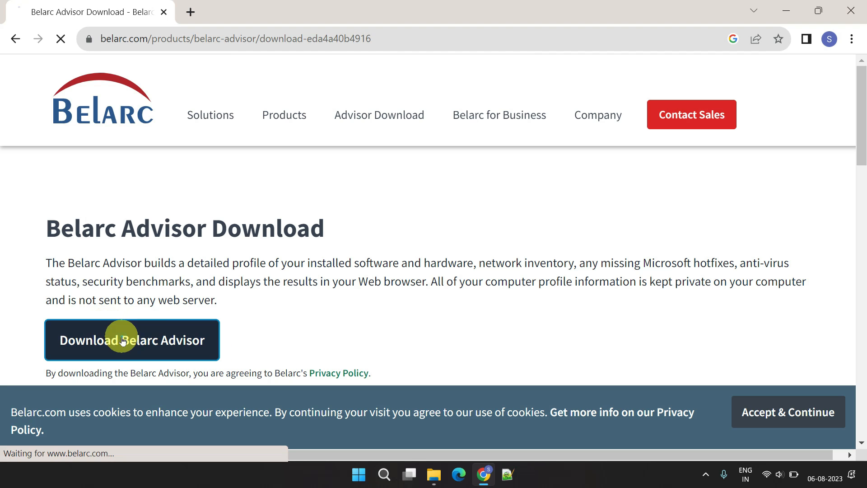
{"action": "left_click", "coordinate": [131, 339]}
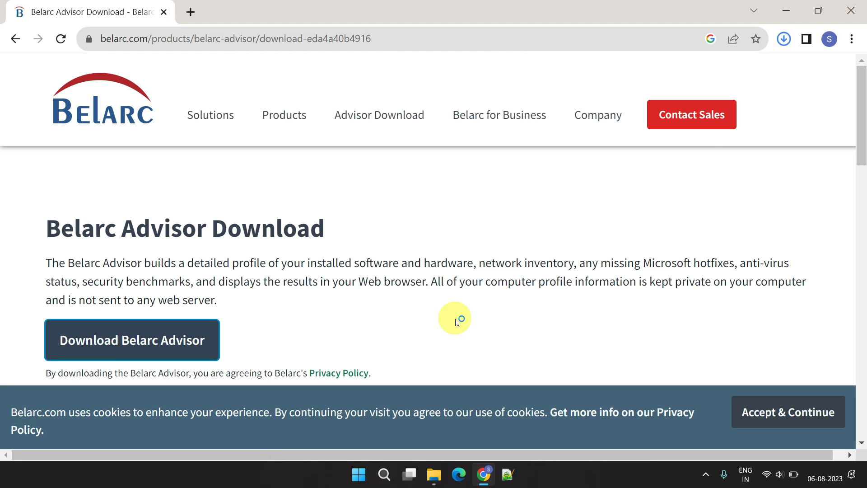
{"action": "left_click", "coordinate": [132, 339]}
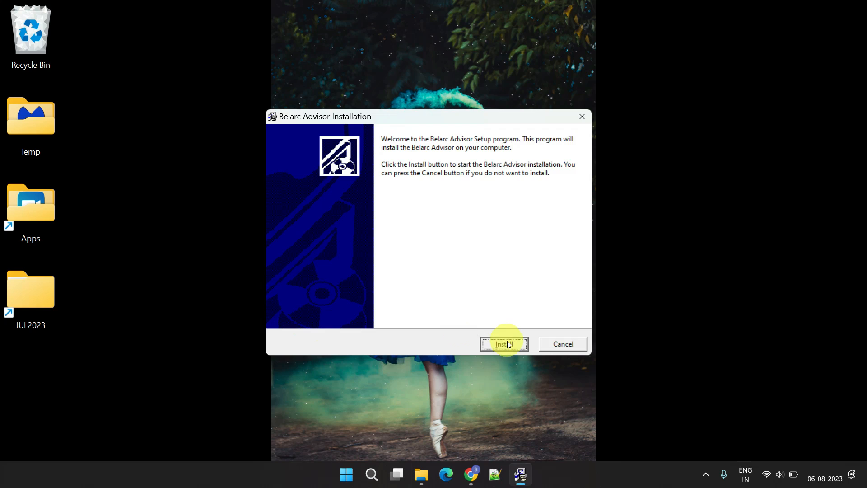
Step: Install Belarc Advisor so it generates the computer profile summary
{"action": "left_click", "coordinate": [504, 343]}
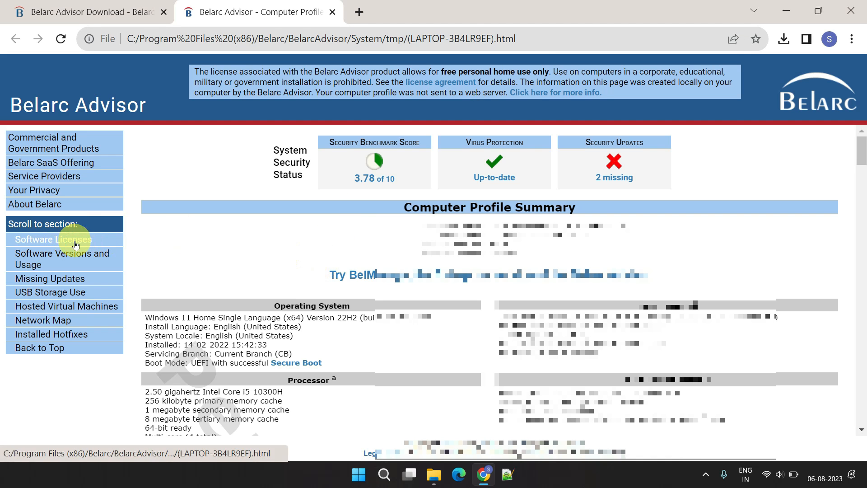
Step: Jump to the Software Licenses section to read the Windows 11 product key
{"action": "left_click", "coordinate": [52, 239]}
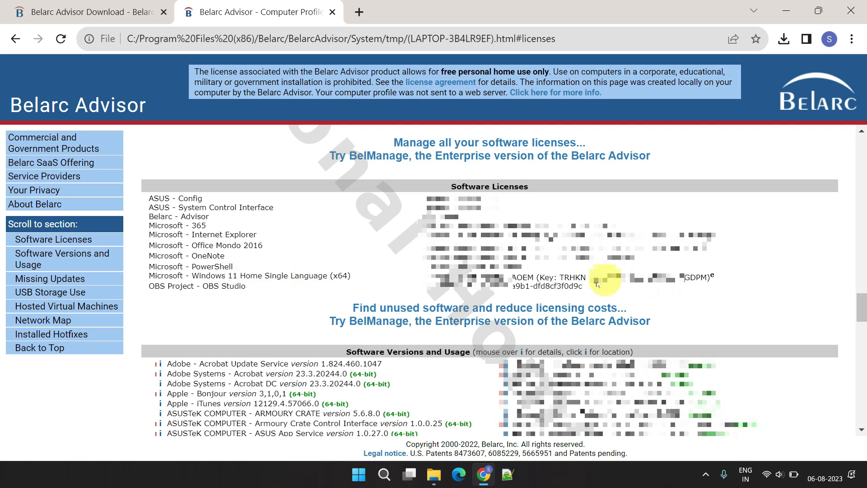
{"action": "mouse_move", "coordinate": [823, 304]}
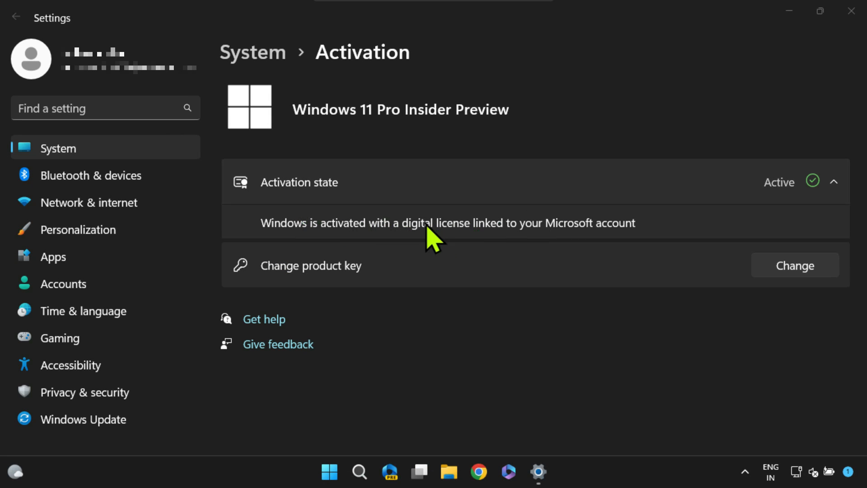
{"action": "mouse_move", "coordinate": [635, 381]}
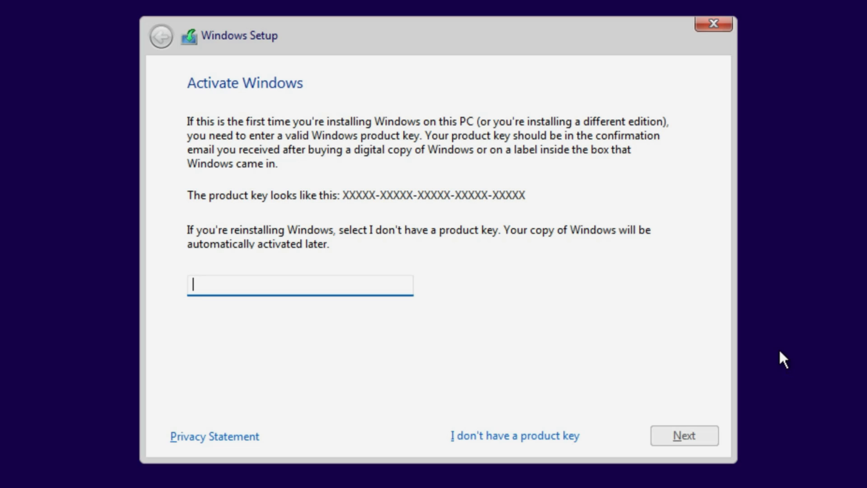
{"action": "mouse_move", "coordinate": [506, 312]}
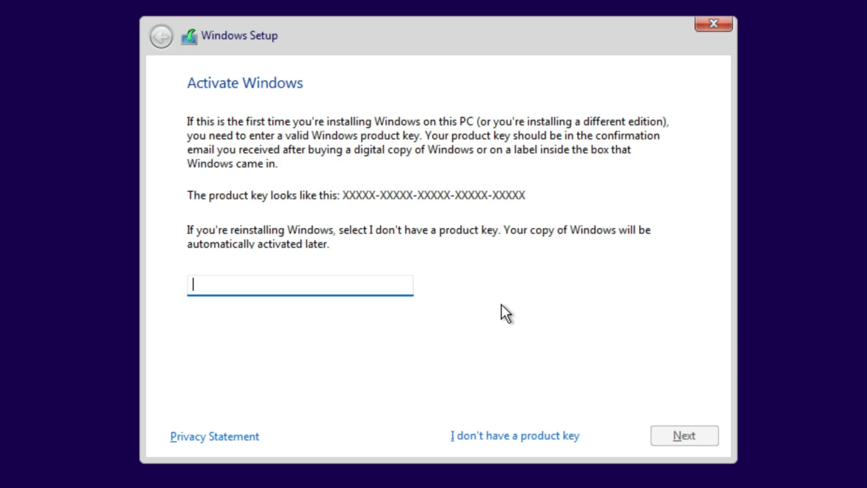
{"action": "mouse_move", "coordinate": [373, 232]}
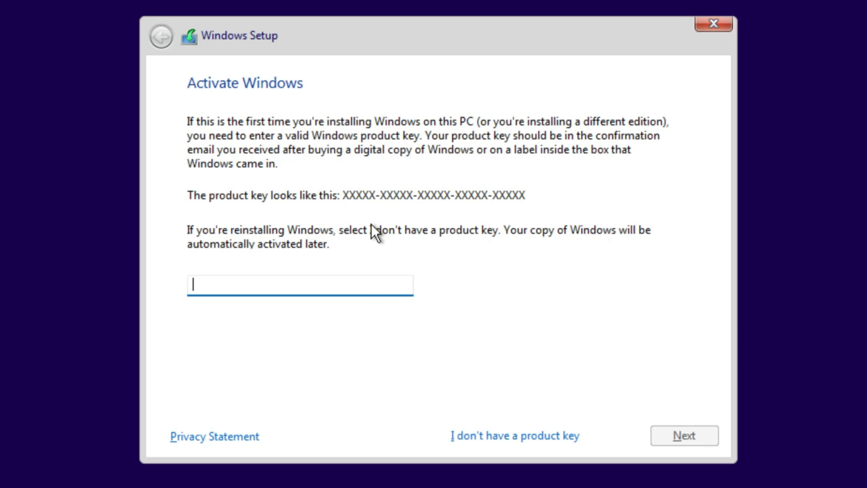
{"action": "mouse_move", "coordinate": [678, 250]}
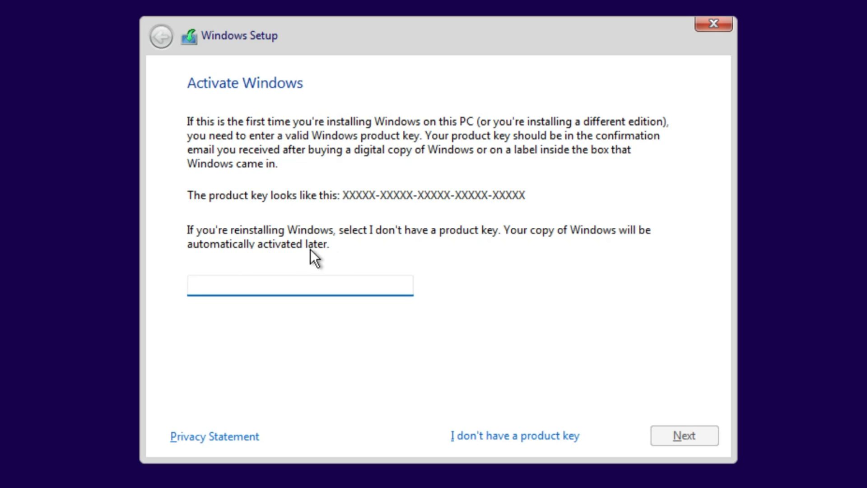
{"action": "left_click", "coordinate": [300, 286]}
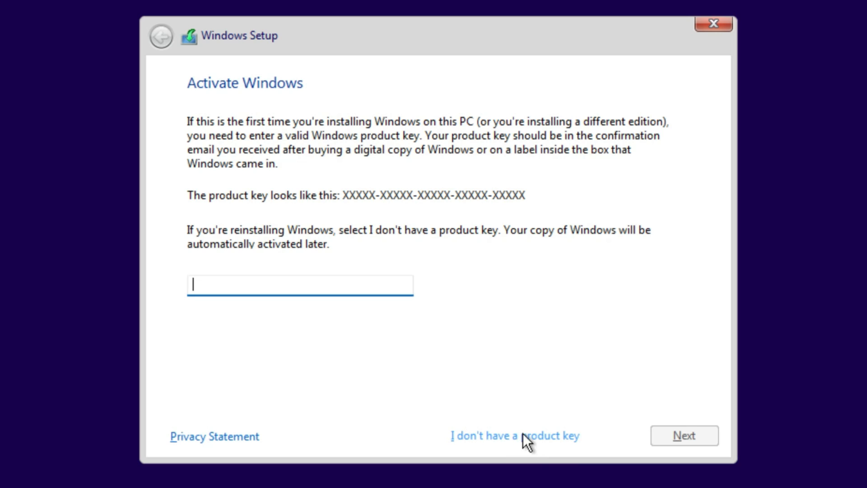
{"action": "mouse_move", "coordinate": [531, 448]}
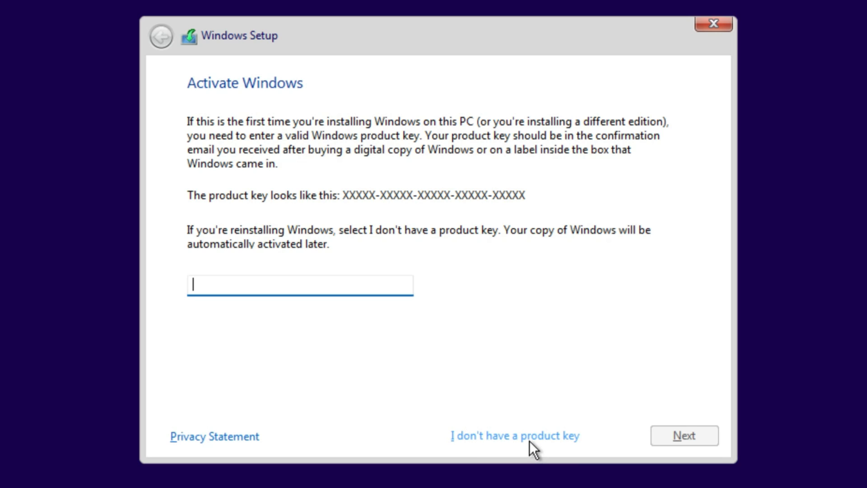